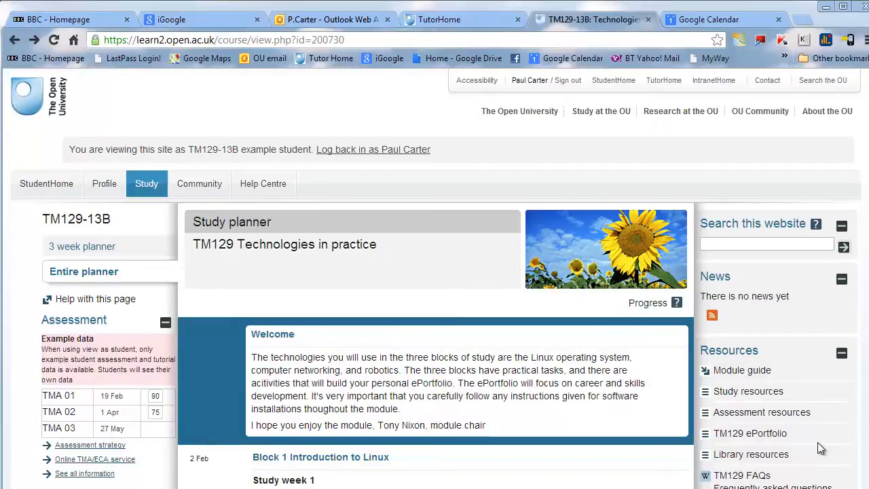
mouse_move(826, 285)
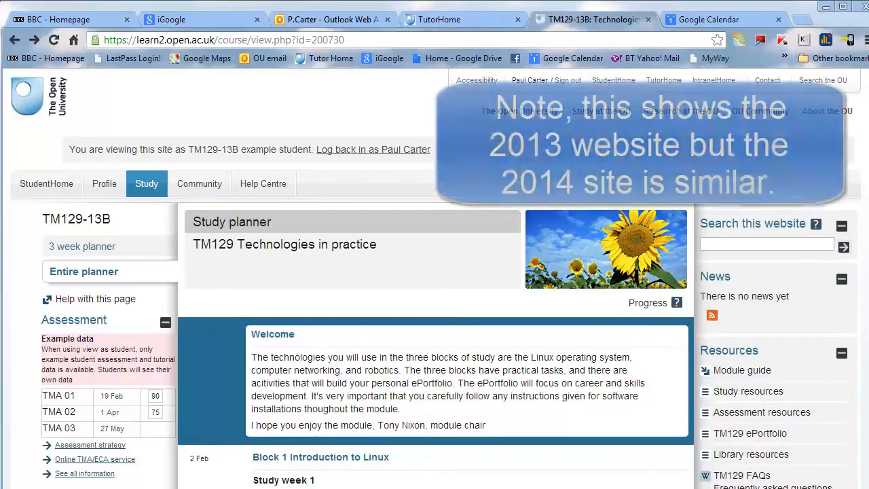
Step: Scroll the planner, then expand Support for tutor contacts and Assessment for TMA dates and scores
scroll("down", 3)
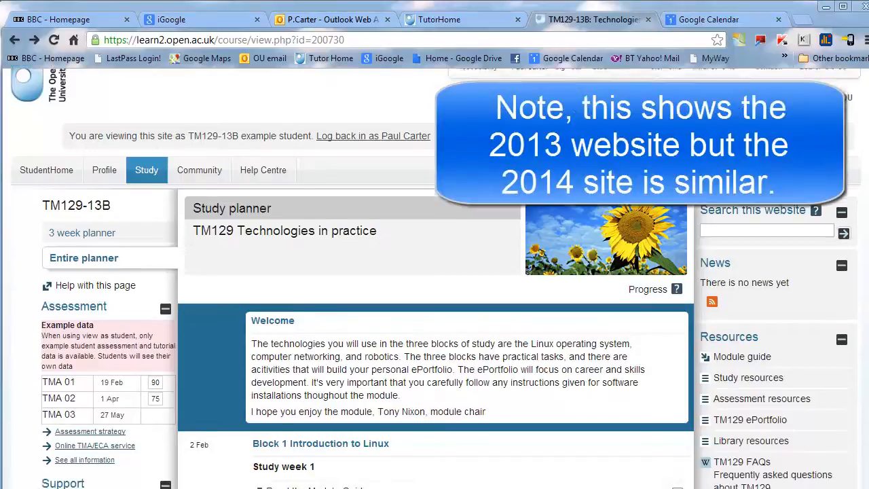
scroll("down", 3)
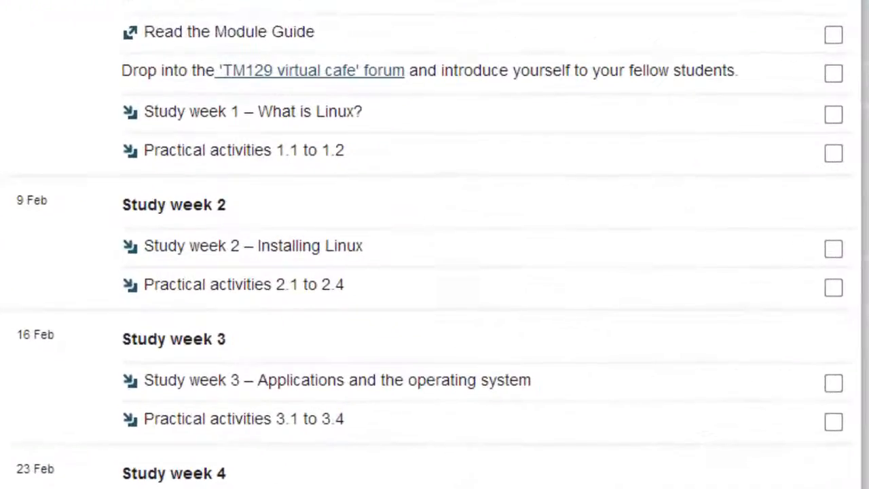
scroll("down", 3)
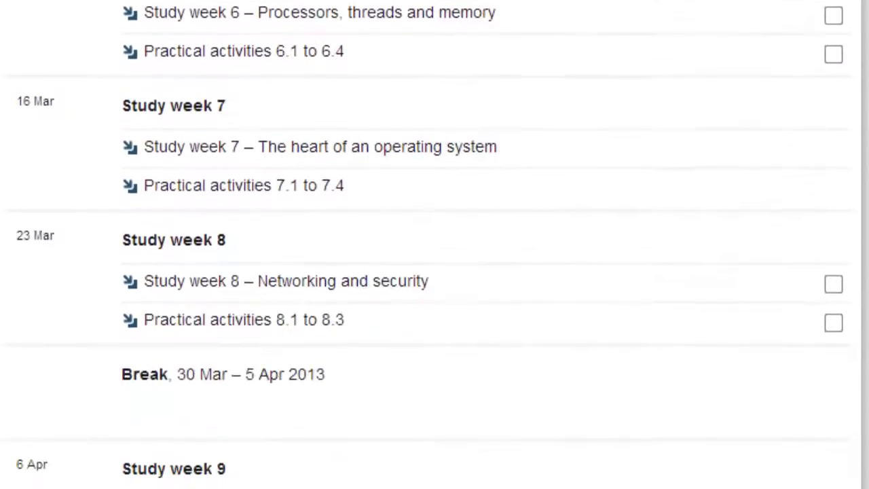
scroll("down", 3)
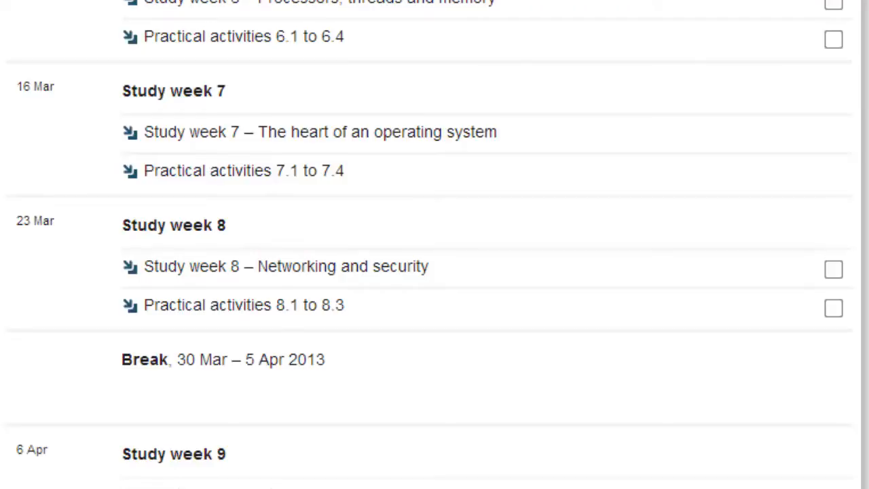
scroll("up", 3)
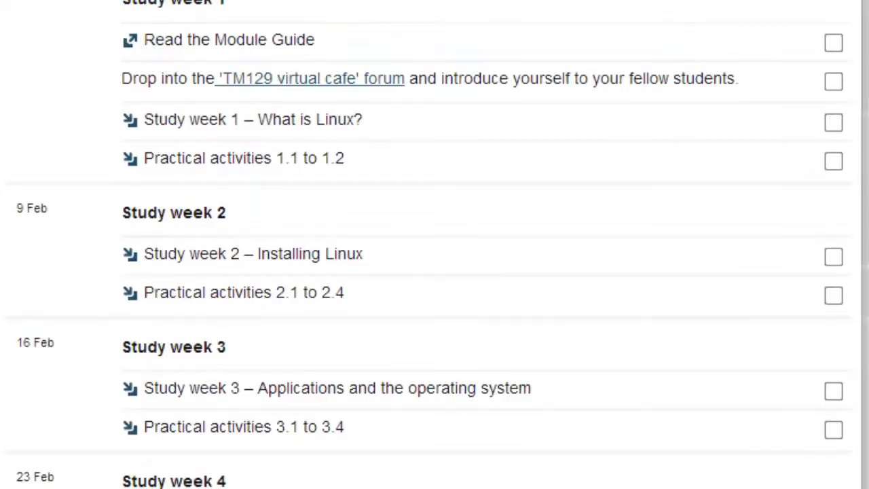
scroll("up", 3)
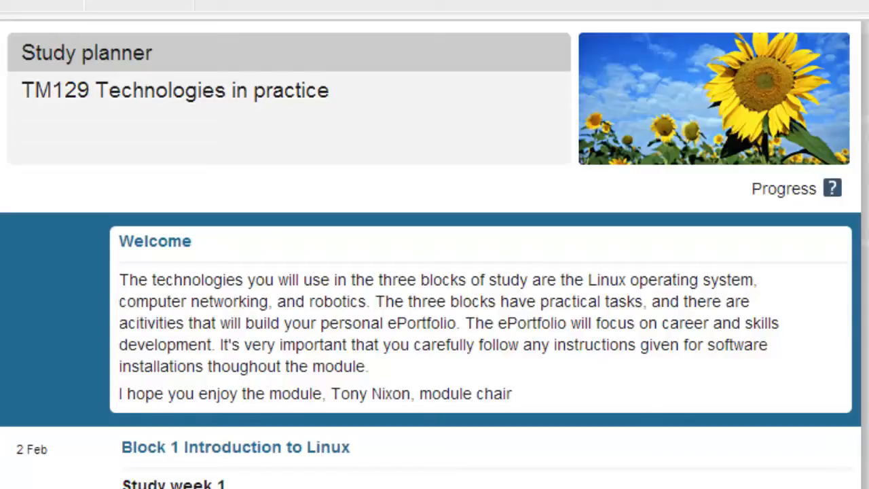
mouse_move(95, 249)
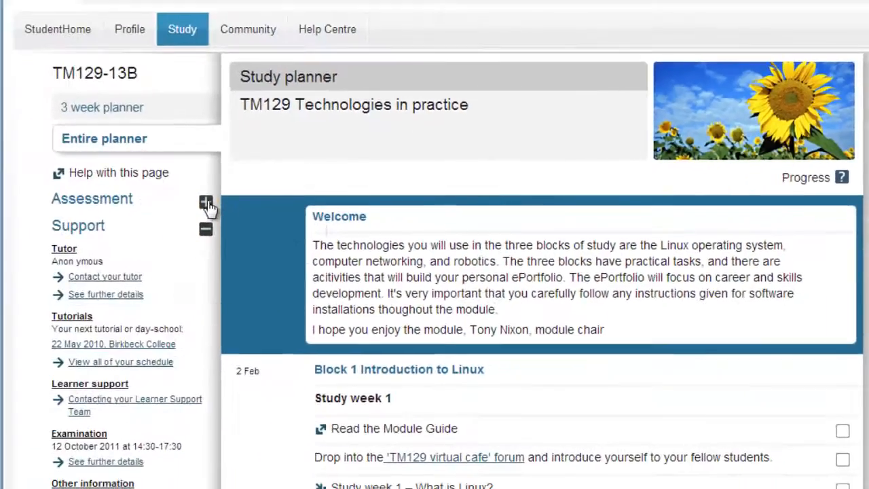
mouse_move(206, 231)
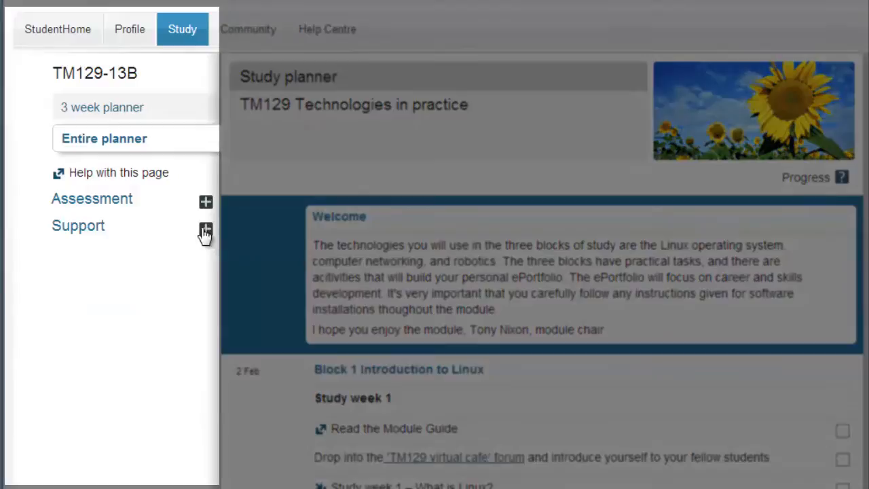
left_click(205, 226)
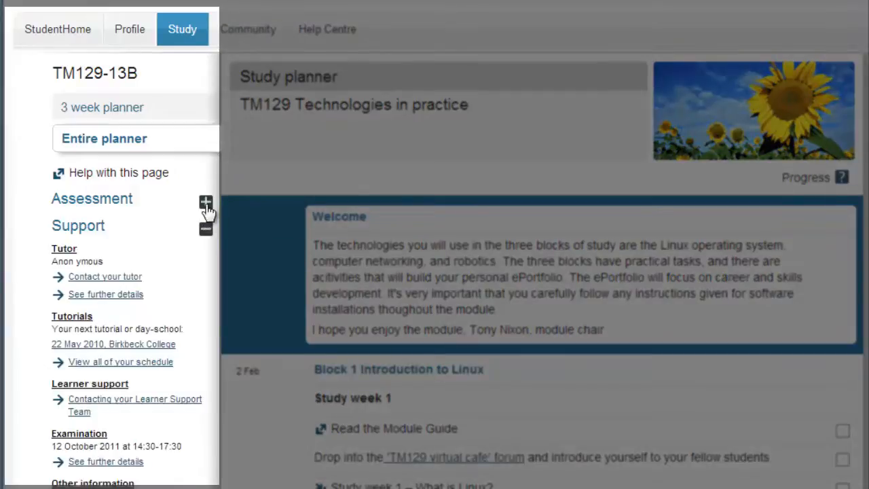
mouse_move(97, 346)
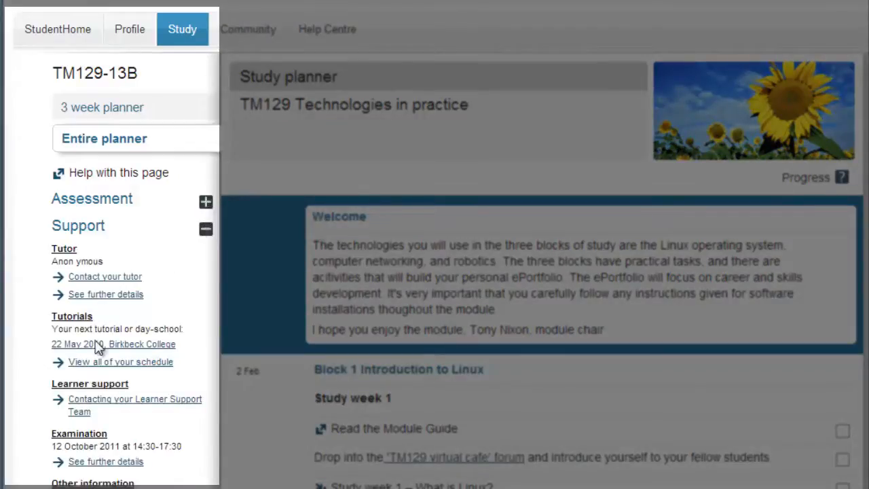
left_click(205, 202)
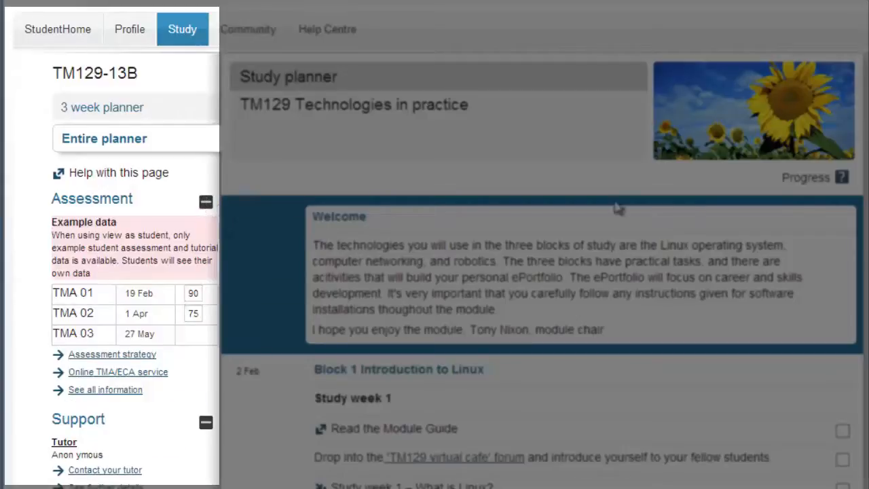
mouse_move(618, 208)
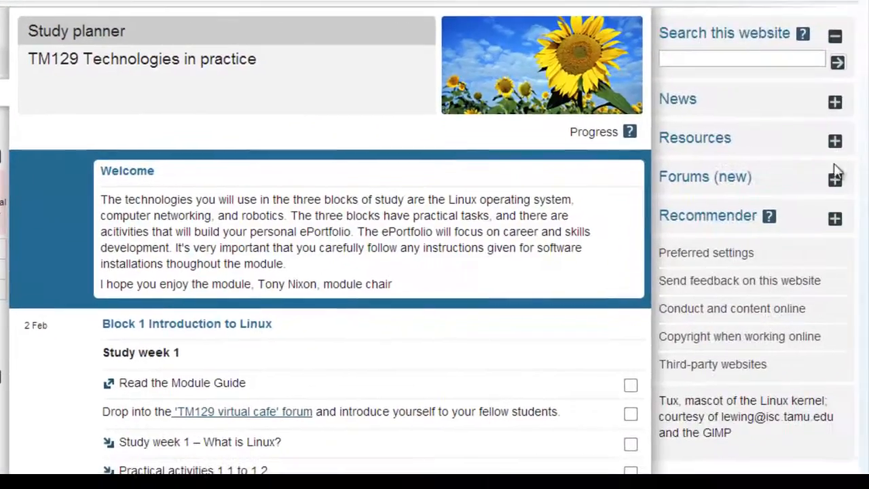
Step: Show the Forums (new) list and the Resources links in the right-hand column
left_click(835, 179)
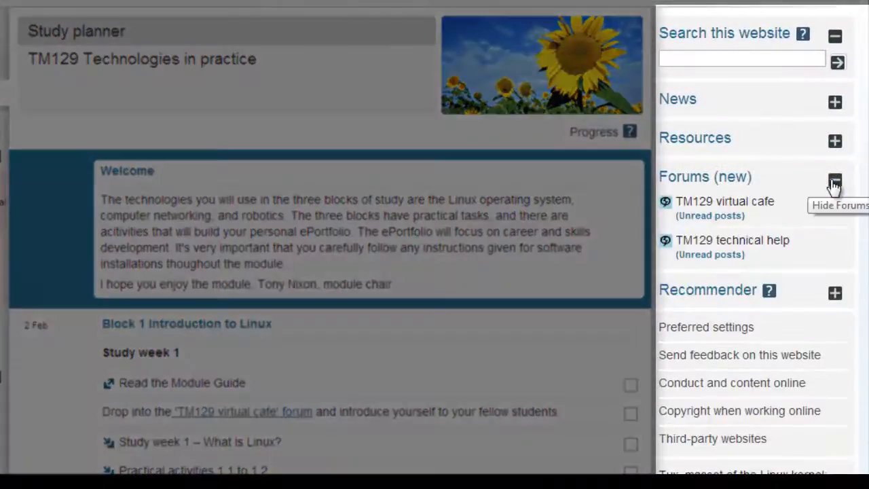
left_click(836, 141)
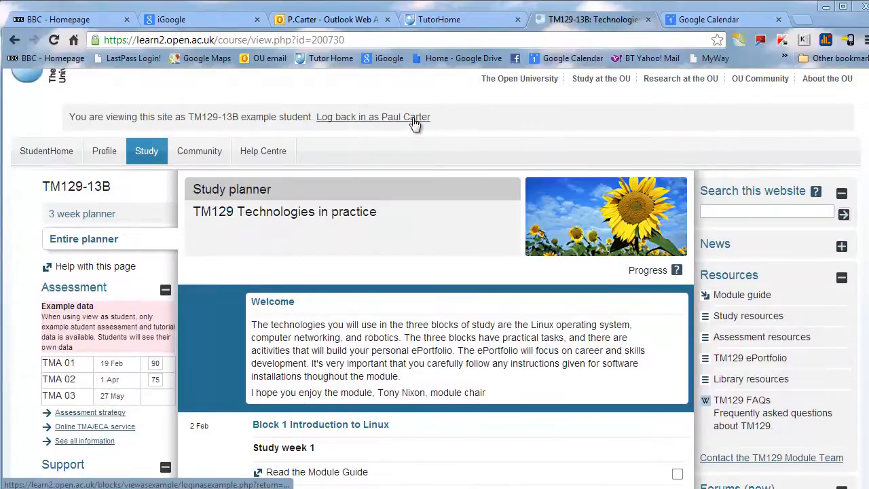
Step: Log back in as the tutor and scroll to the scheduled tutorials in the planner
left_click(373, 117)
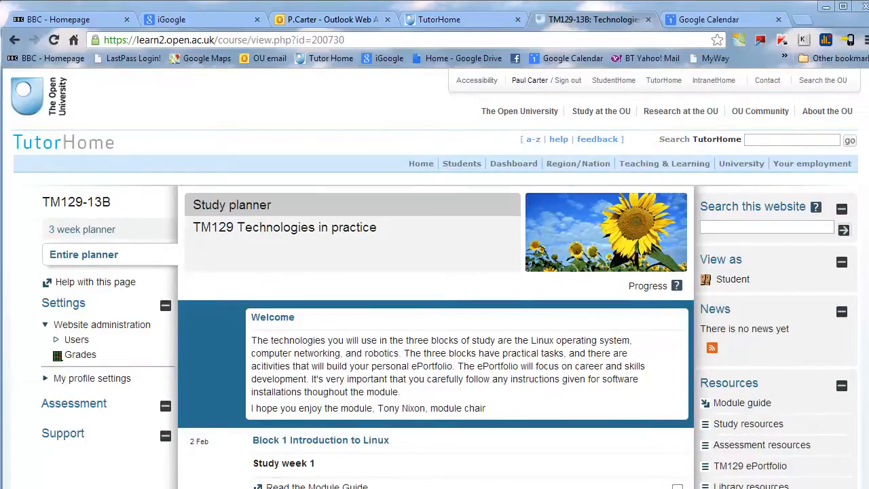
scroll("down", 3)
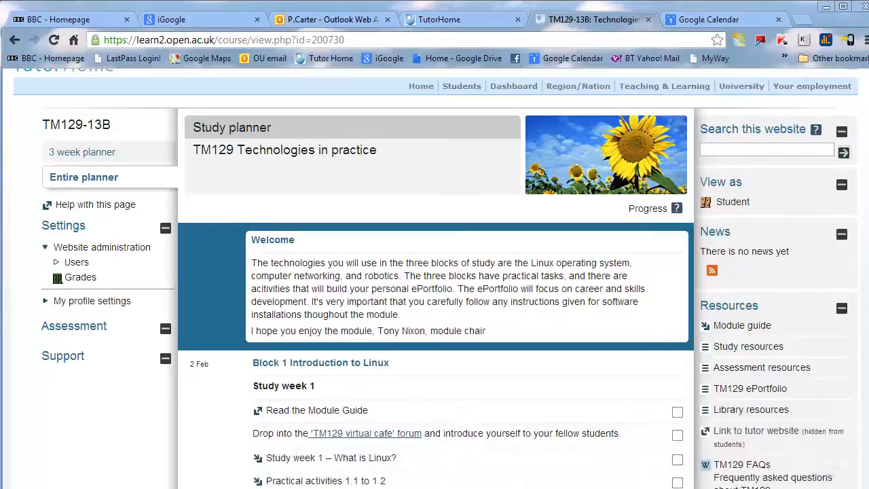
scroll("down", 3)
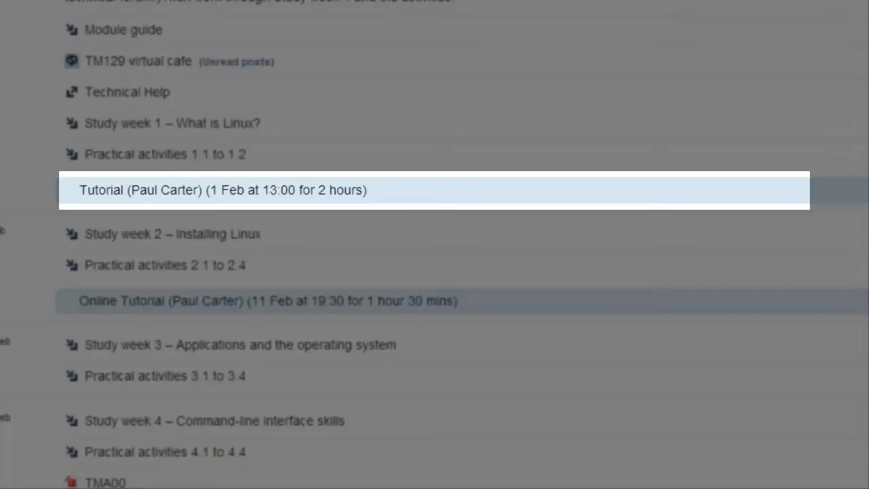
mouse_move(267, 301)
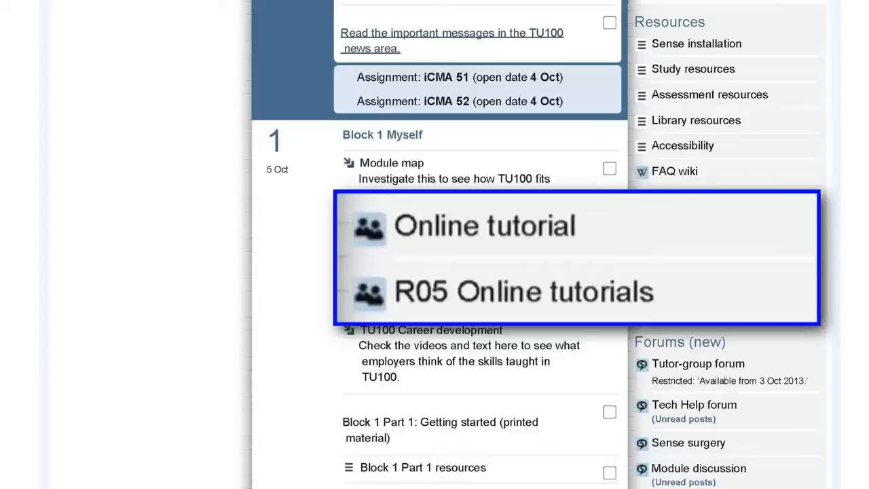
Step: Open the Online tutorial session page and join the session
left_click(516, 292)
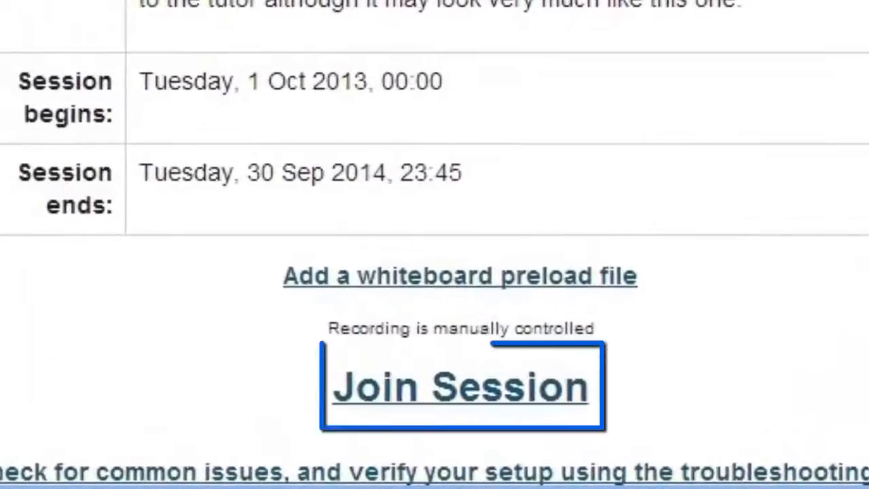
left_click(461, 386)
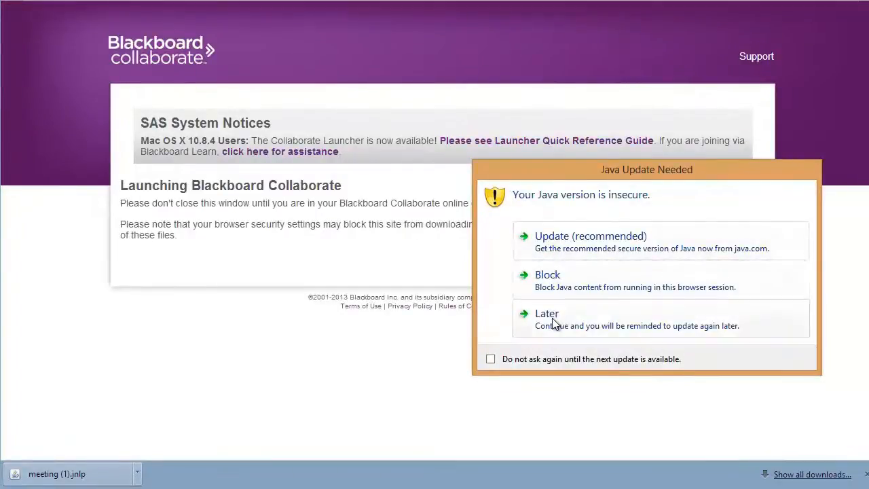
Step: Postpone the Java update with Later and allow Collaborate to run from the security warning
left_click(548, 313)
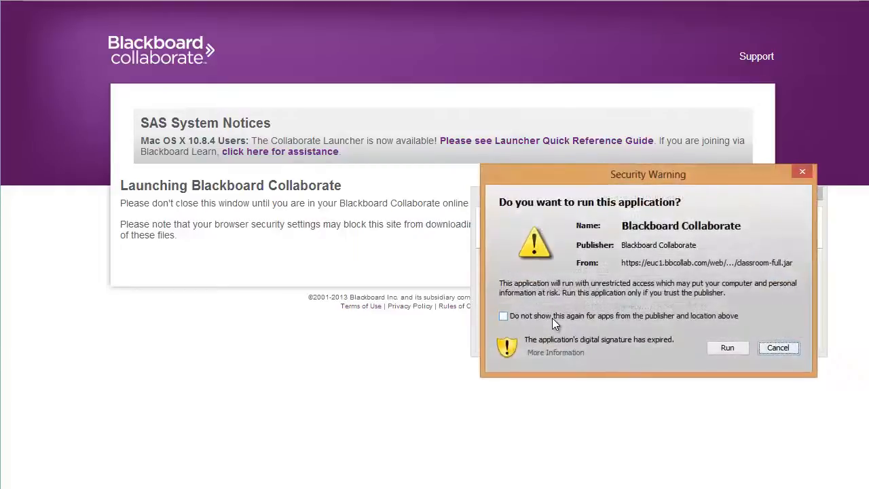
mouse_move(643, 346)
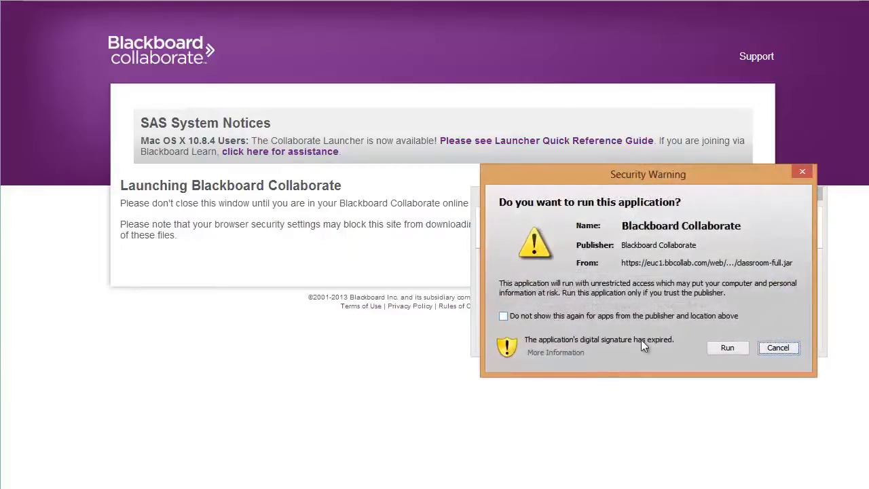
left_click(727, 347)
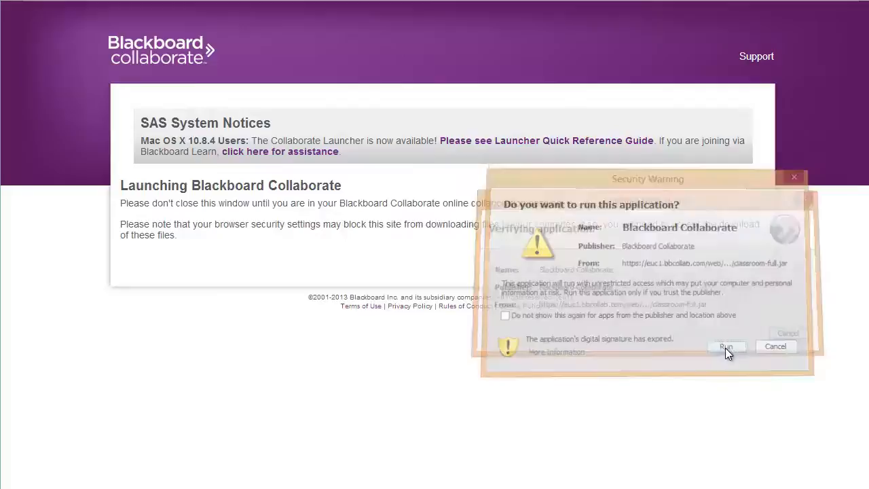
left_click(726, 346)
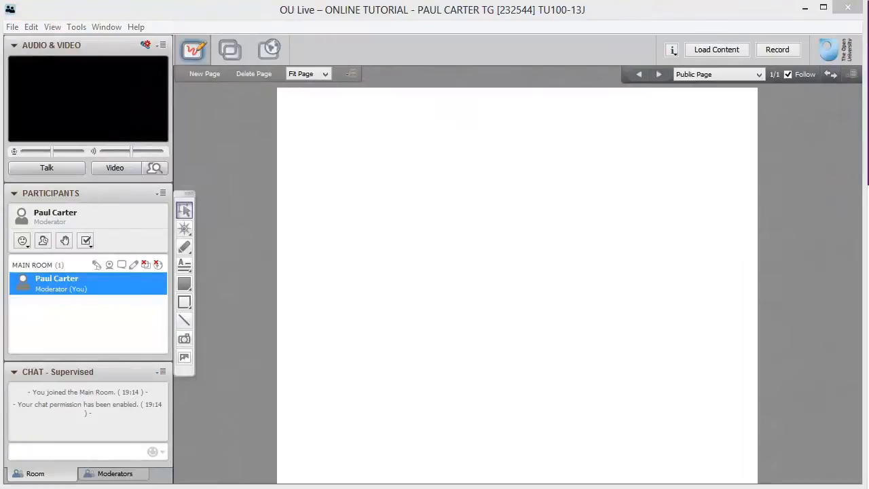
mouse_move(426, 259)
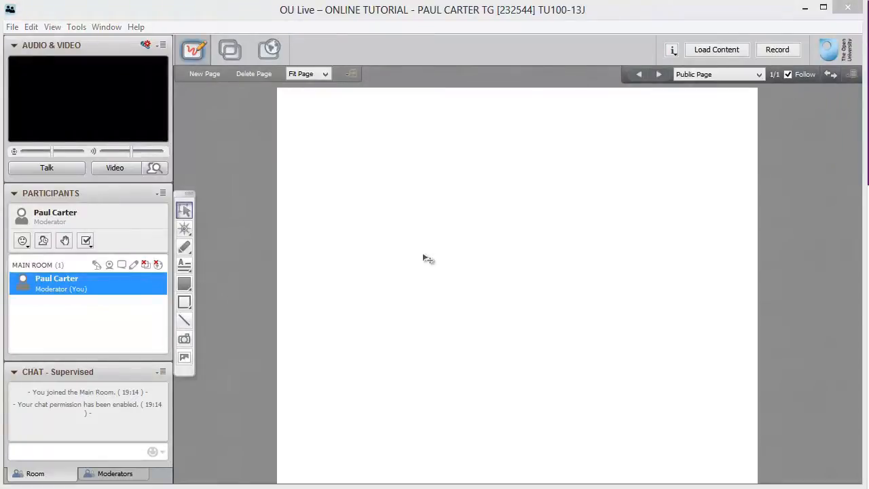